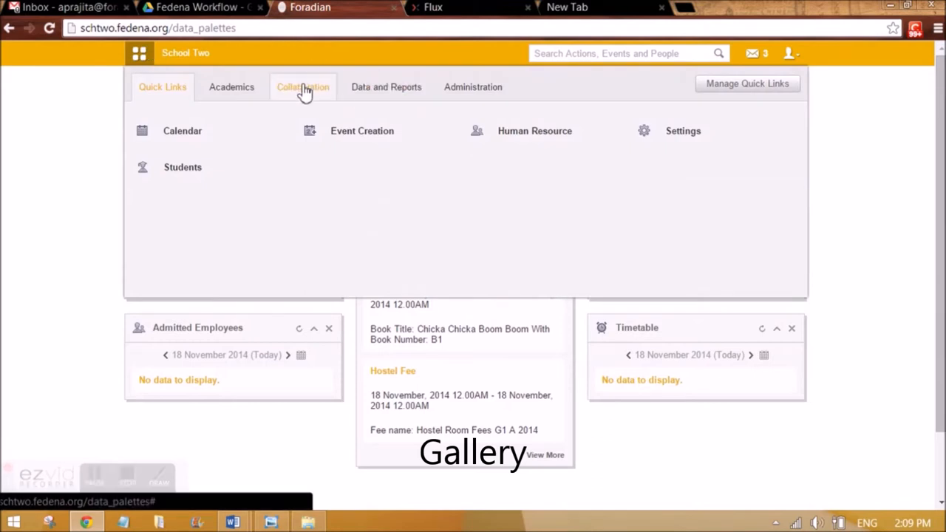
# Step: Open the Gallery listing the Teachers Day, Independence Day and Christmas Celebs albums
pyautogui.click(473, 454)
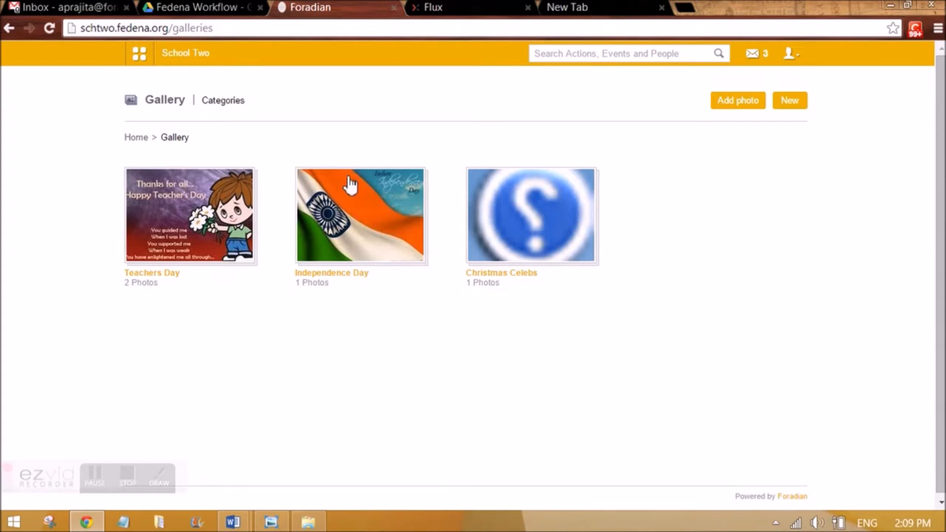
pyautogui.moveTo(571, 213)
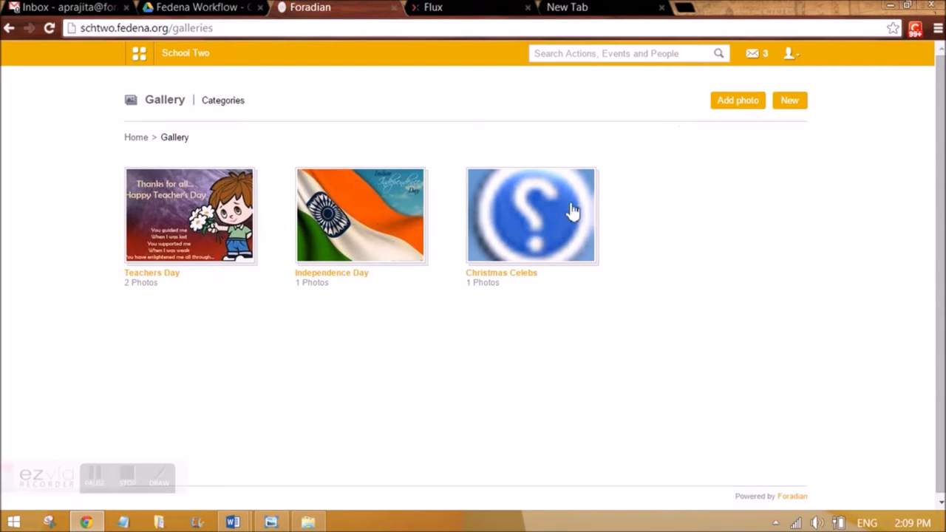
pyautogui.moveTo(532, 211)
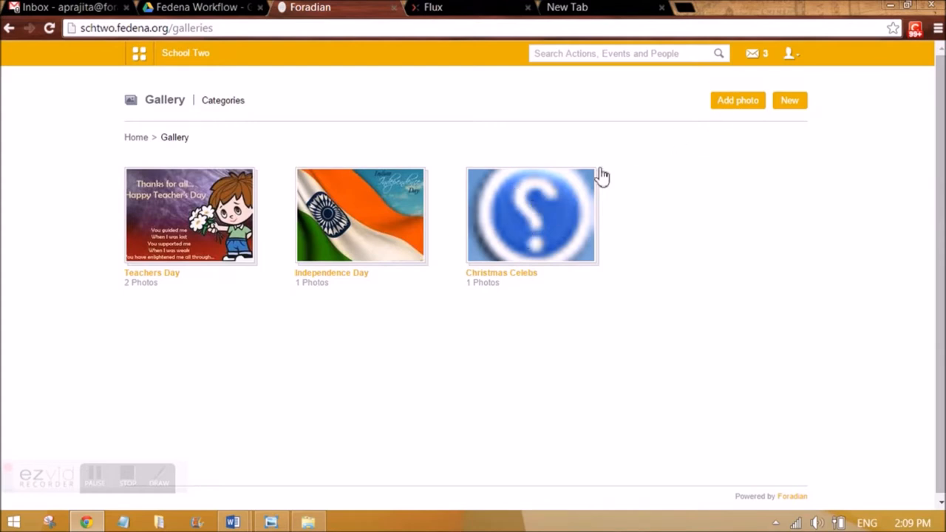
pyautogui.moveTo(342, 283)
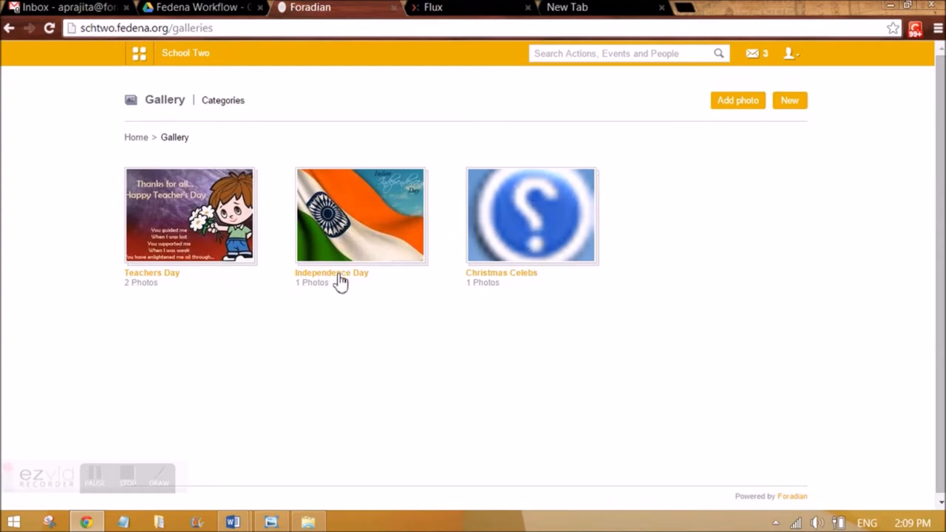
pyautogui.click(331, 273)
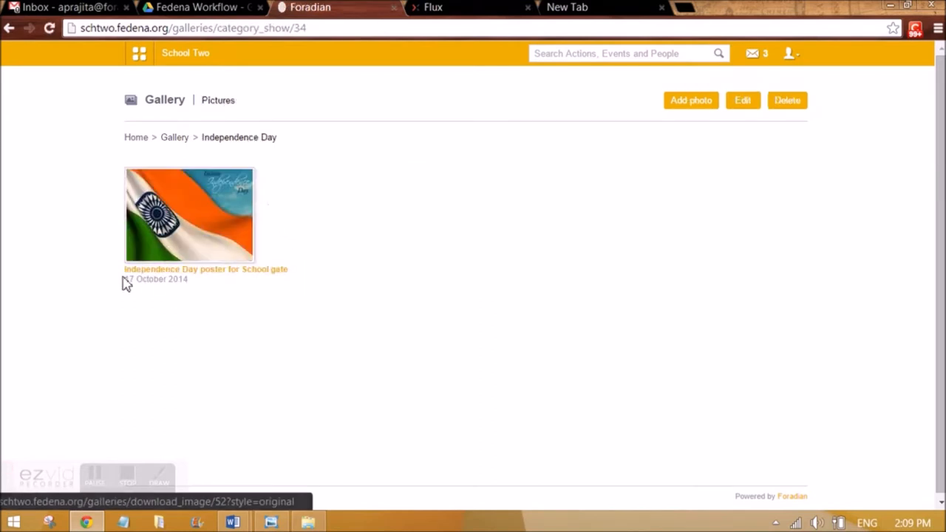
pyautogui.moveTo(194, 235)
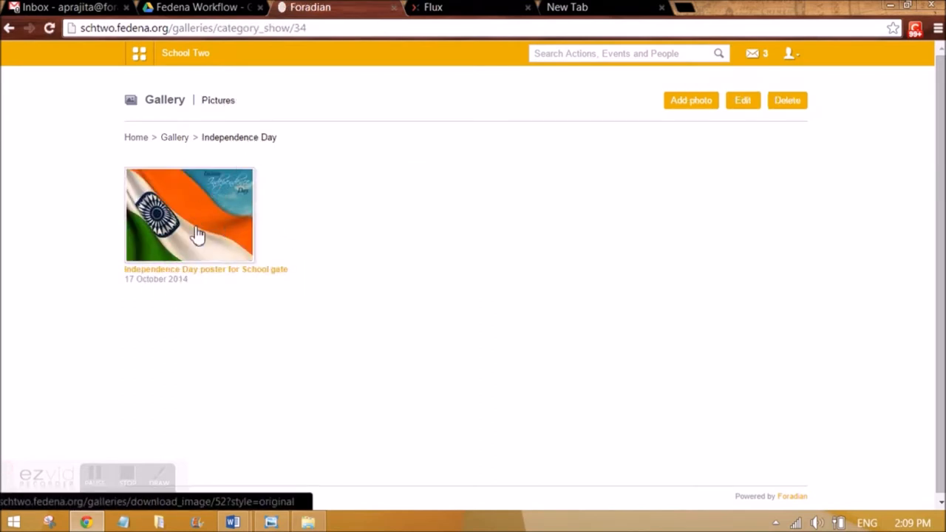
pyautogui.click(193, 229)
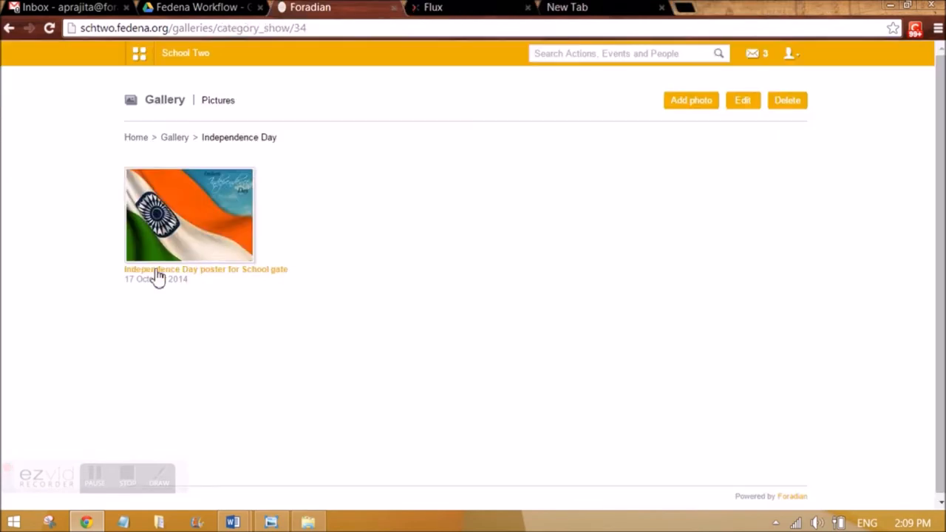
pyautogui.moveTo(171, 140)
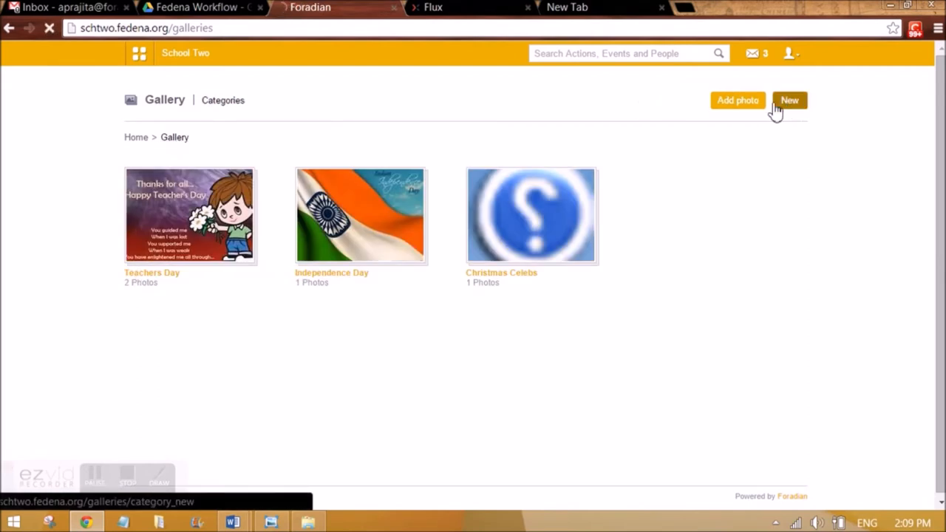
# Step: Add and save a gallery category named 'New Year Event'
pyautogui.click(790, 100)
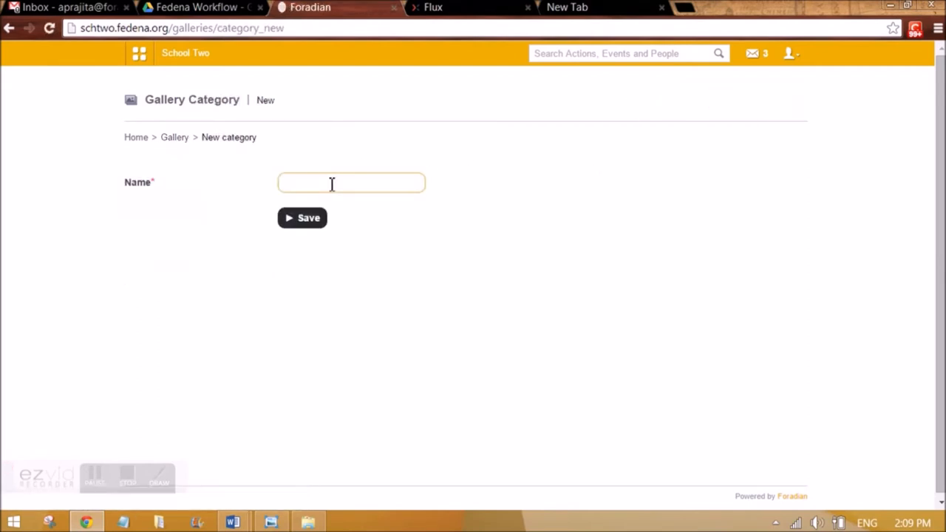
pyautogui.write('New Ye')
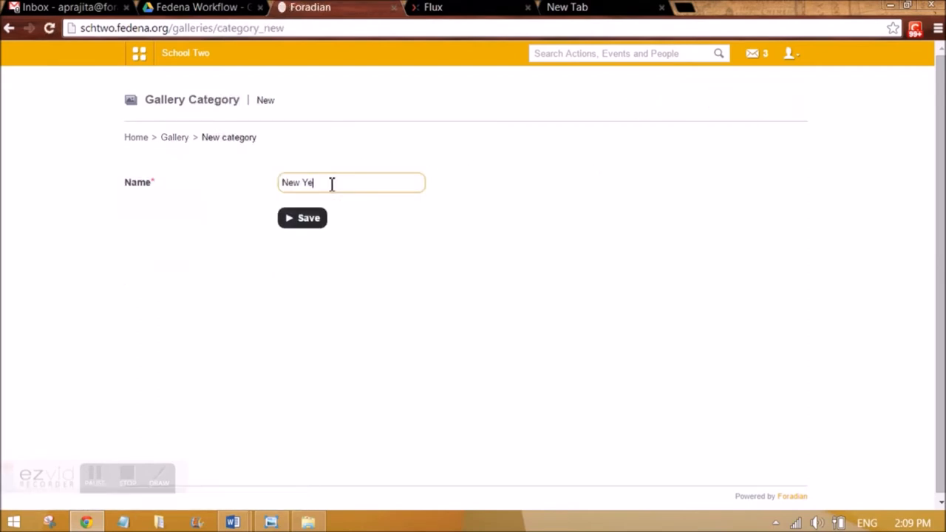
pyautogui.write('ar Event')
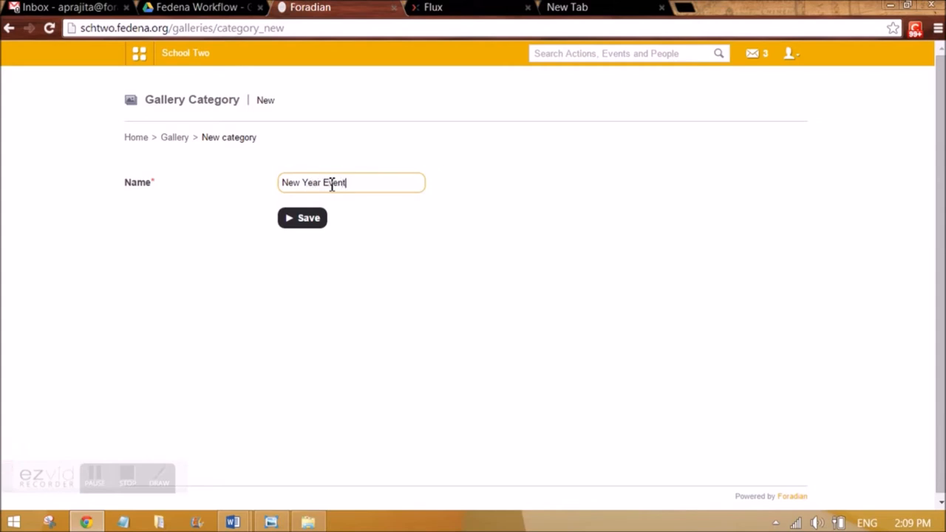
pyautogui.click(302, 218)
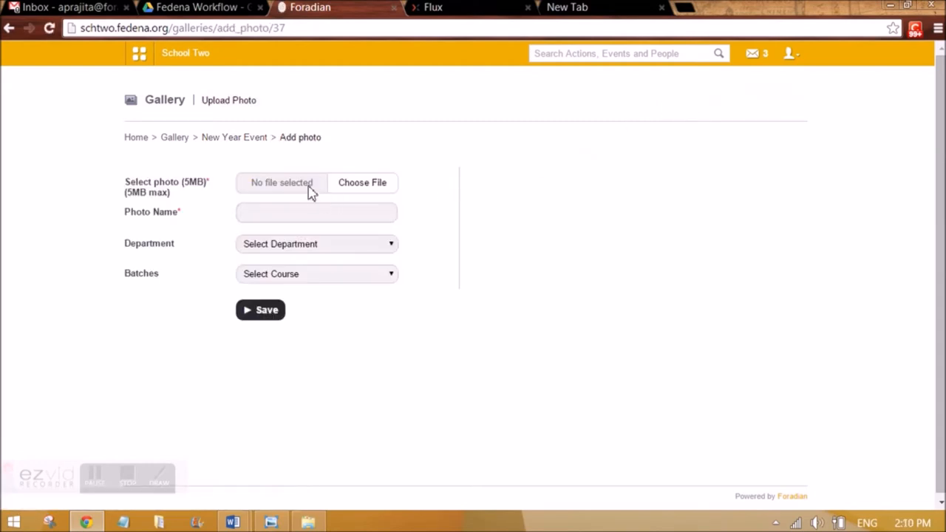
pyautogui.moveTo(358, 193)
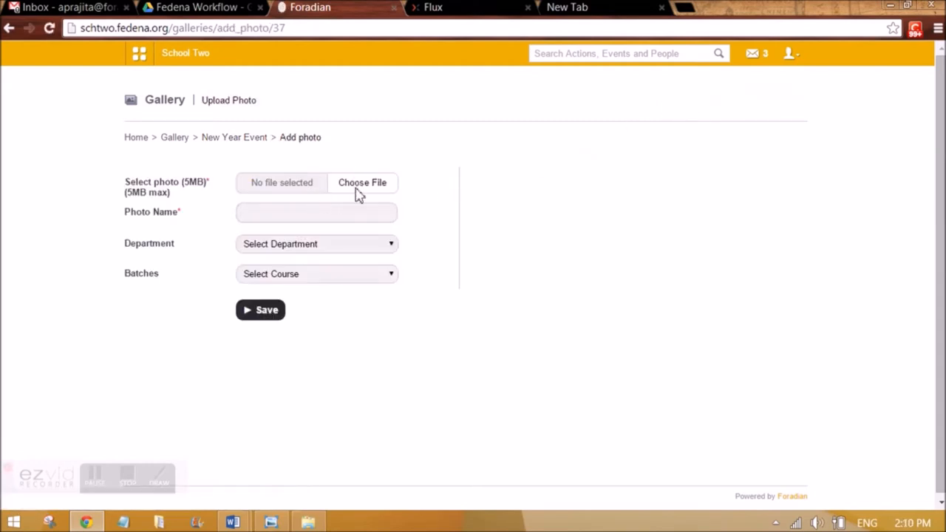
# Step: Attach alert_lrg.gif to the upload form and enter 'Event 1' as its photo name
pyautogui.click(362, 183)
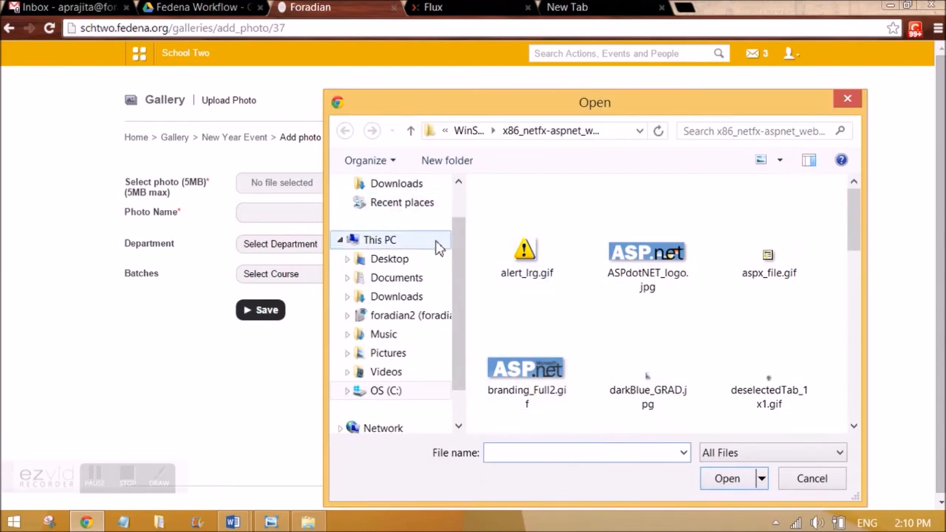
pyautogui.click(526, 252)
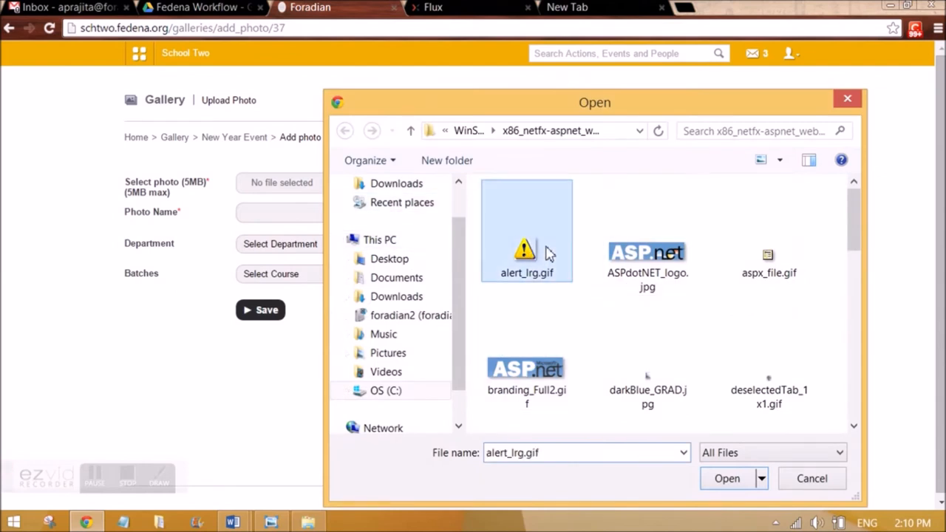
pyautogui.click(725, 478)
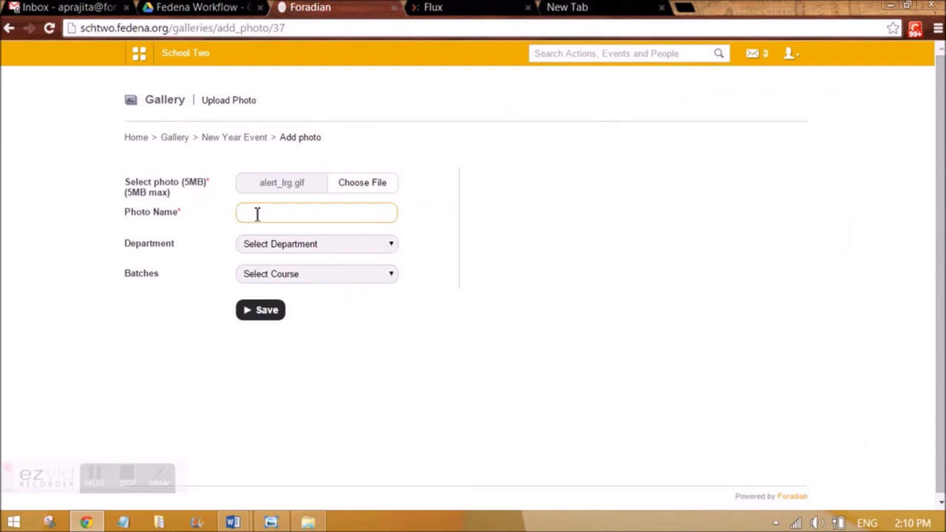
pyautogui.write('Event 1')
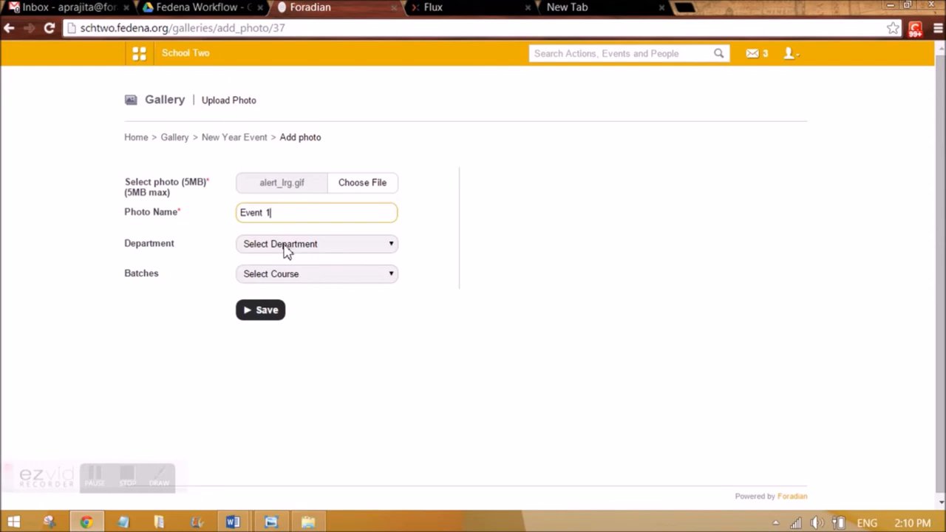
pyautogui.moveTo(276, 207)
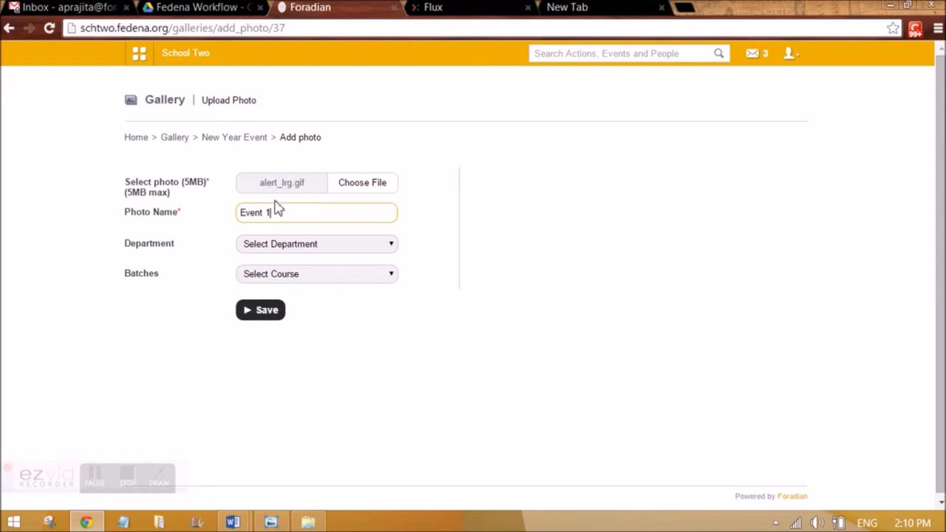
# Step: Share Event 1 with the Biology department and batch G1 - A 2014, save, and start signing out
pyautogui.click(317, 244)
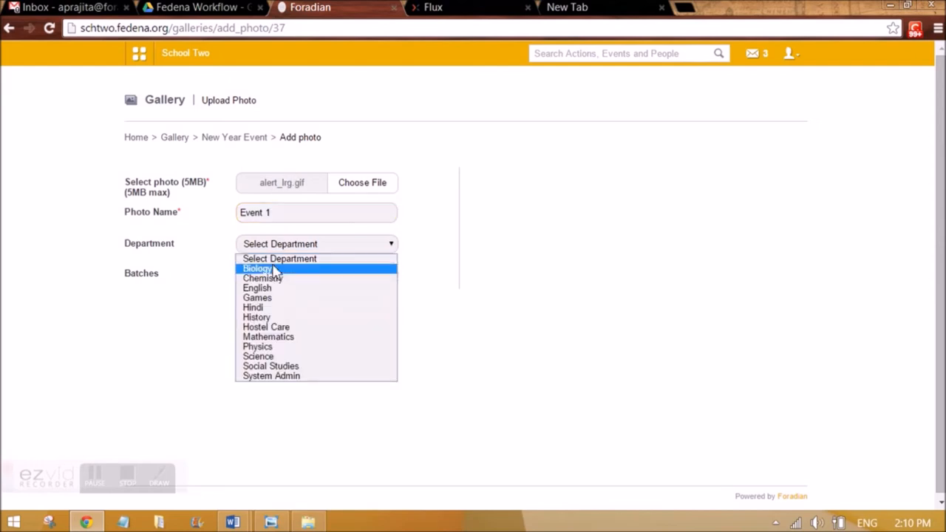
pyautogui.click(257, 268)
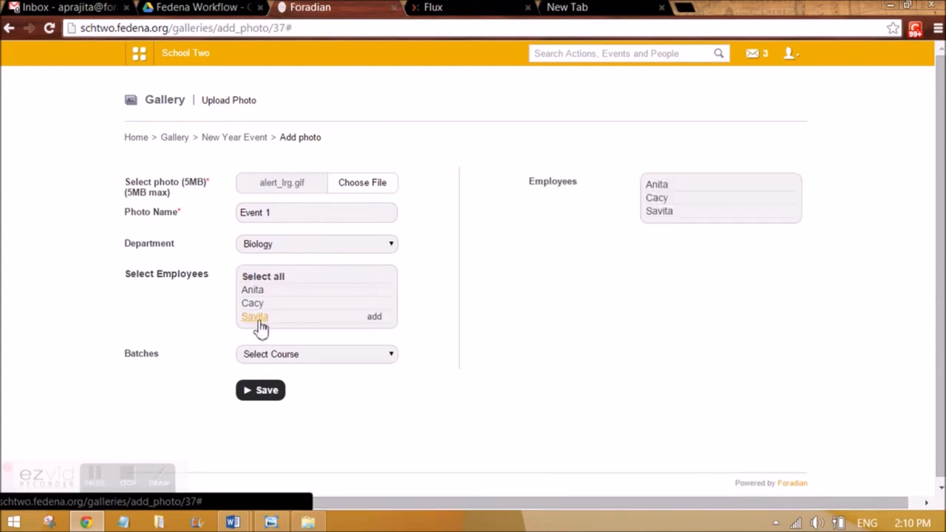
pyautogui.click(316, 354)
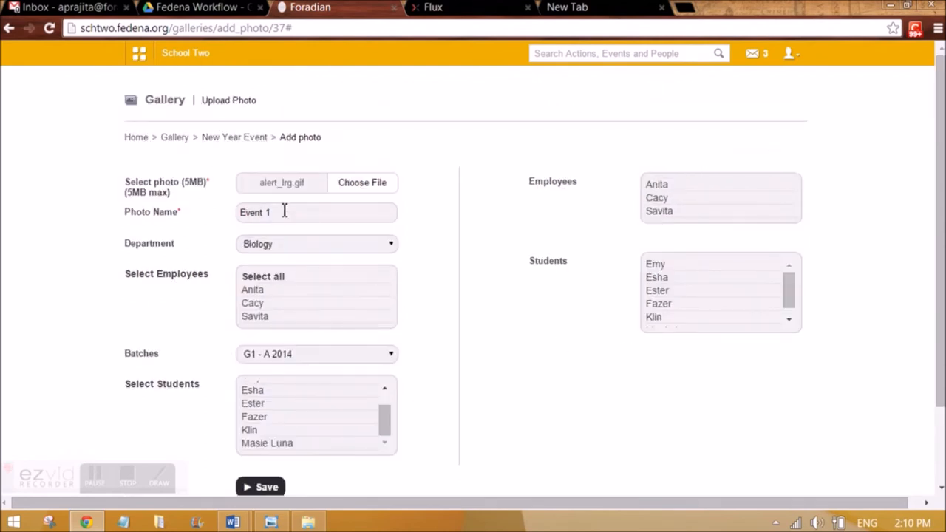
pyautogui.click(260, 486)
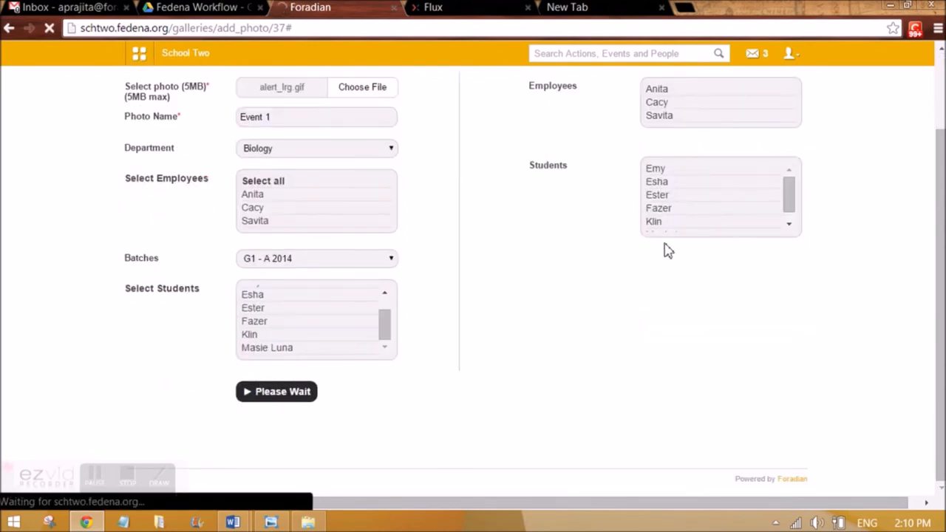
pyautogui.click(275, 392)
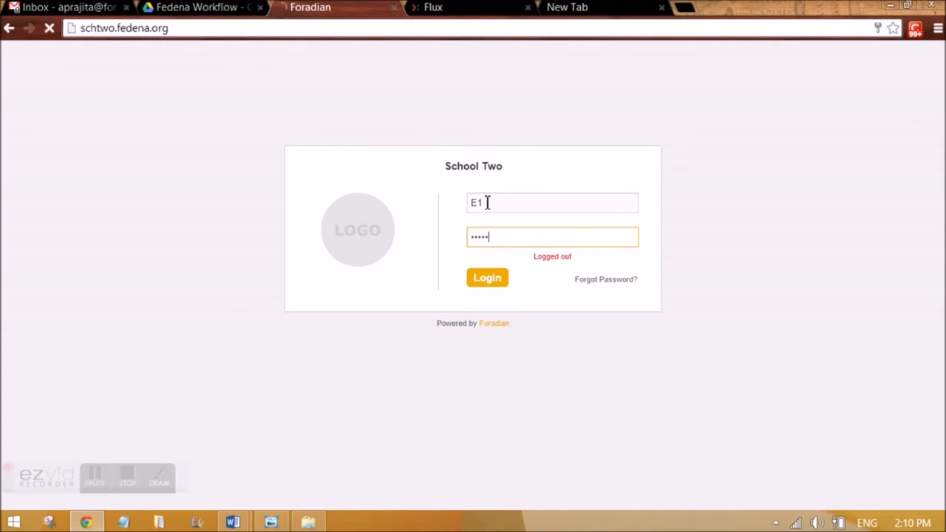
# Step: Log in as employee E1 to reach the dashboard
pyautogui.click(487, 277)
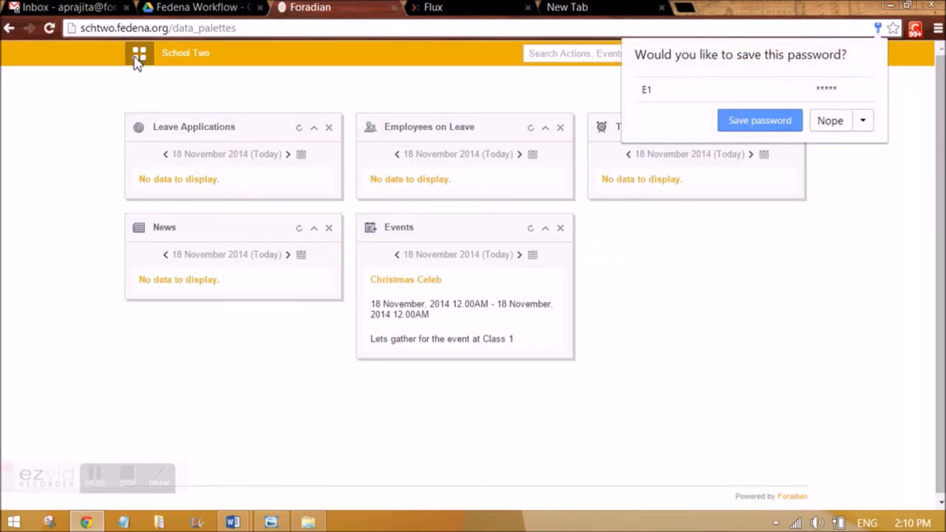
# Step: Open E1's Collaboration Gallery, now showing the New Year Event album
pyautogui.click(138, 52)
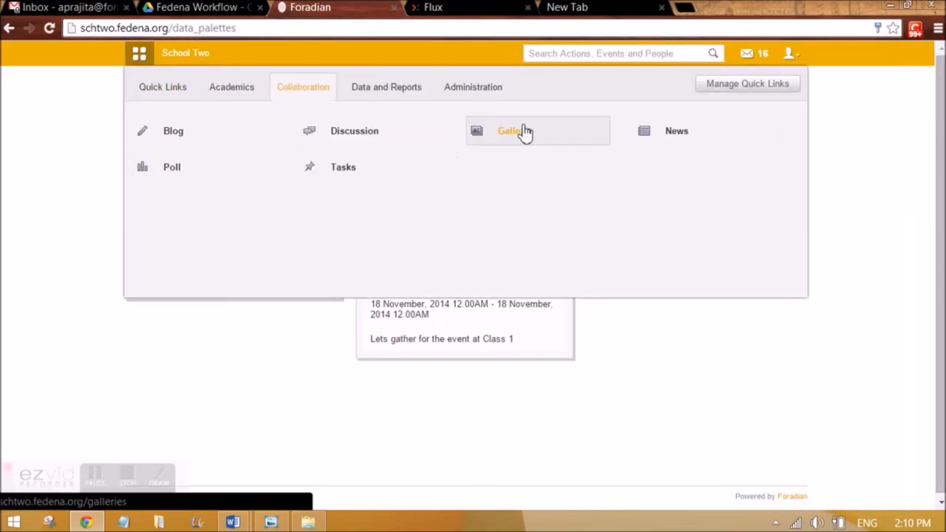
pyautogui.click(510, 131)
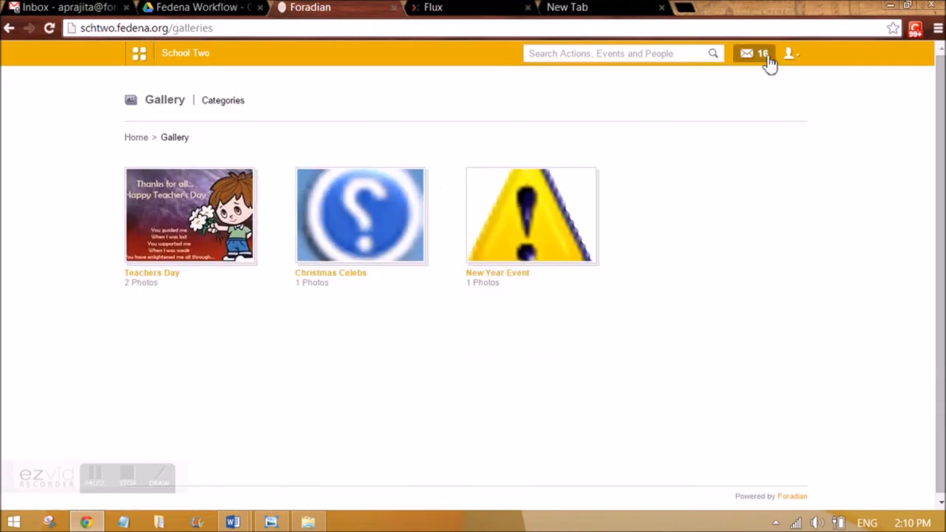
pyautogui.moveTo(586, 139)
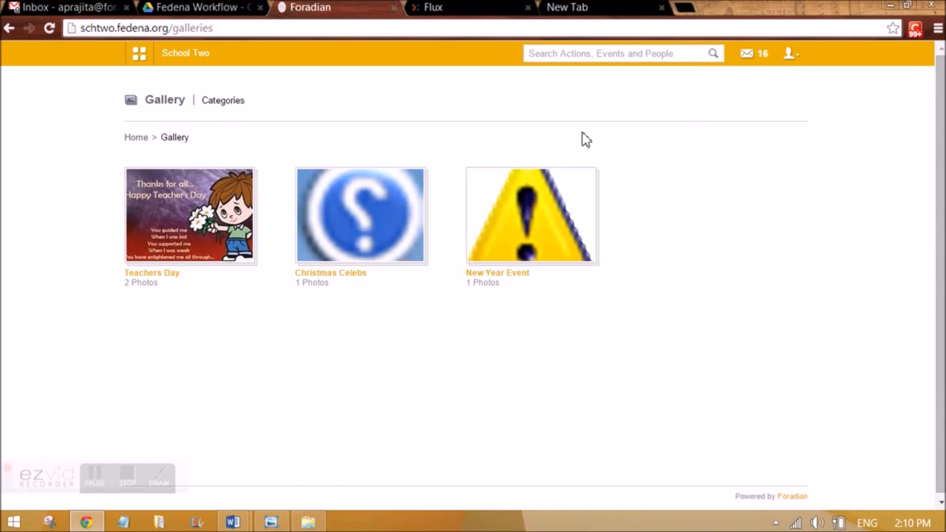
pyautogui.moveTo(754, 129)
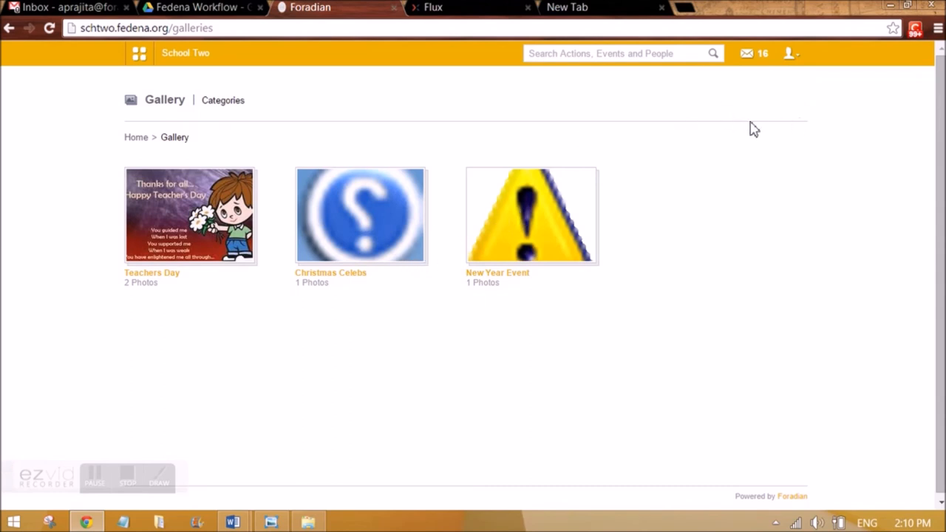
pyautogui.moveTo(524, 214)
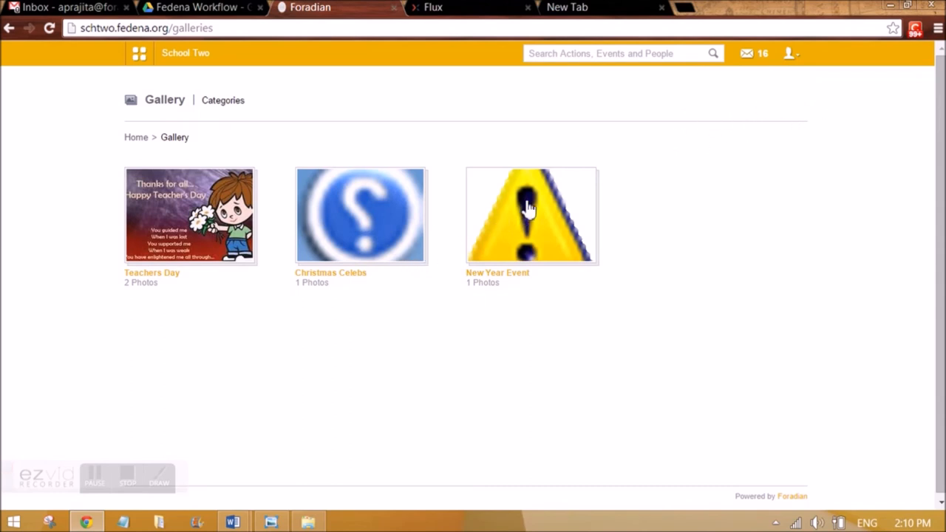
# Step: View the New Year Event album showing the Event 1 photo dated 18 November 2014
pyautogui.click(531, 214)
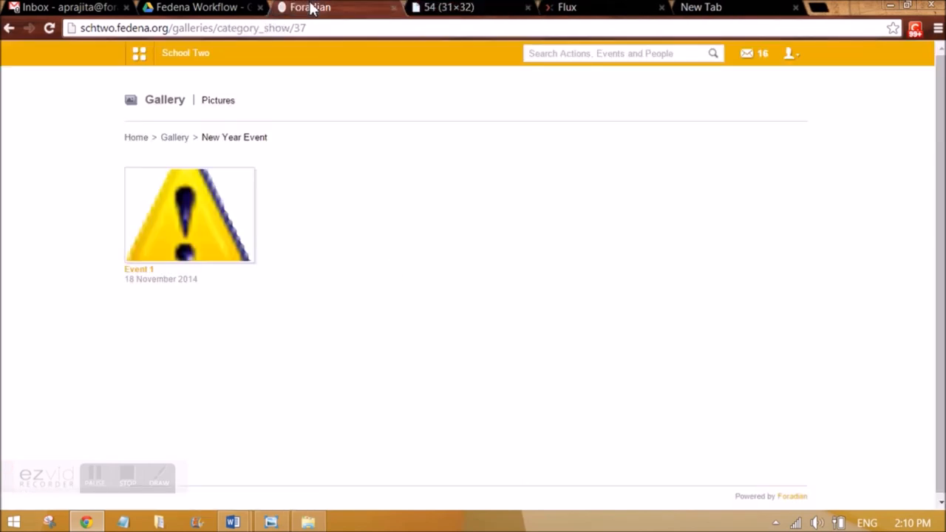
pyautogui.moveTo(333, 247)
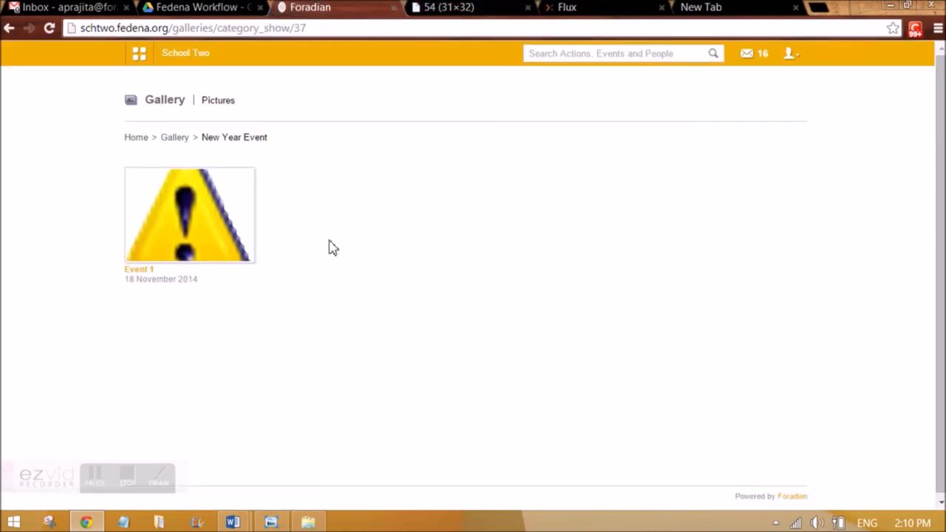